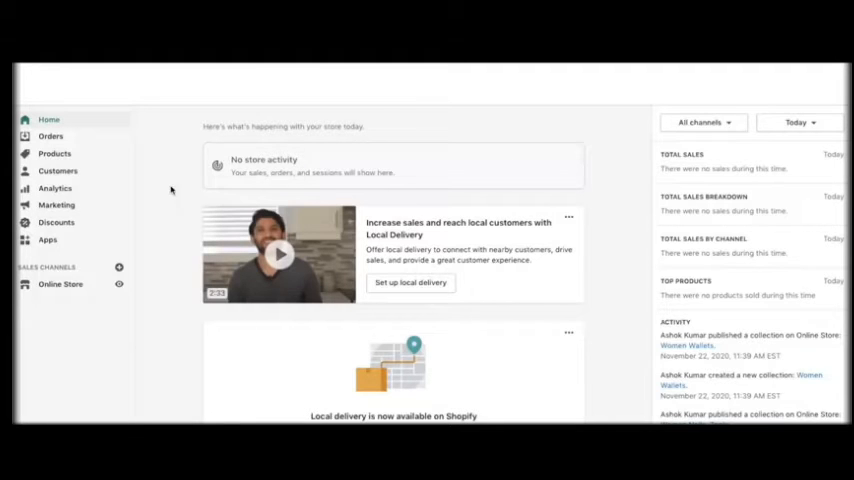
Browse the empty Orders, Products and Collections pages, ending on the empty Customers page.
{"action": "scroll", "scroll_direction": "down", "scroll_amount": 3}
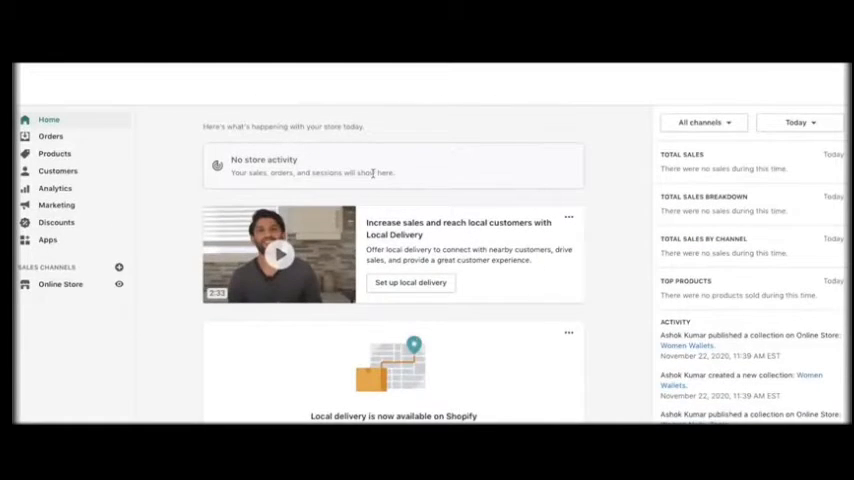
{"action": "mouse_move", "coordinate": [730, 186]}
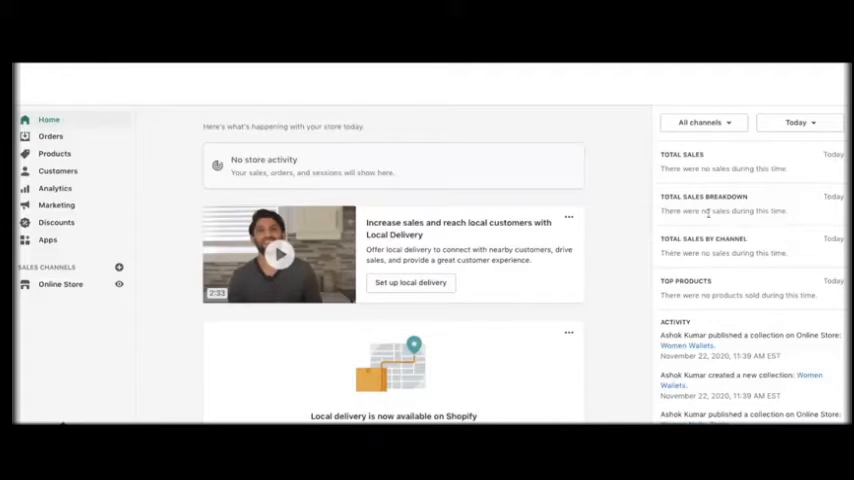
{"action": "left_click", "coordinate": [50, 136]}
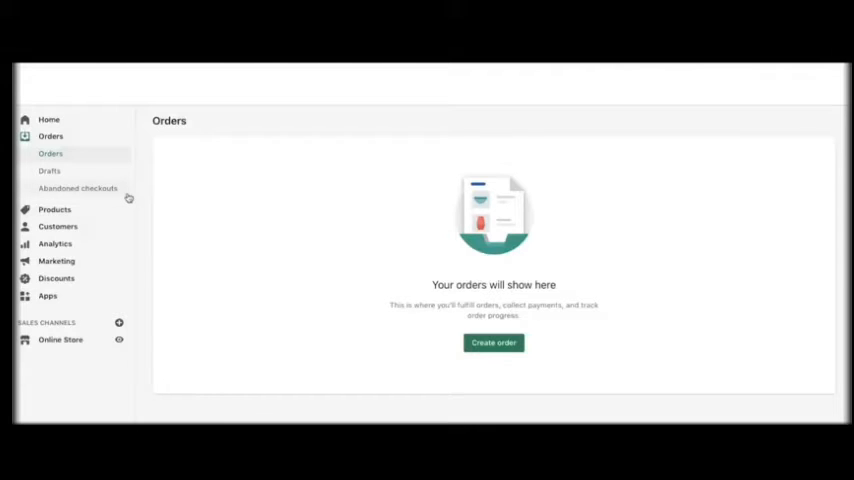
{"action": "mouse_move", "coordinate": [60, 209]}
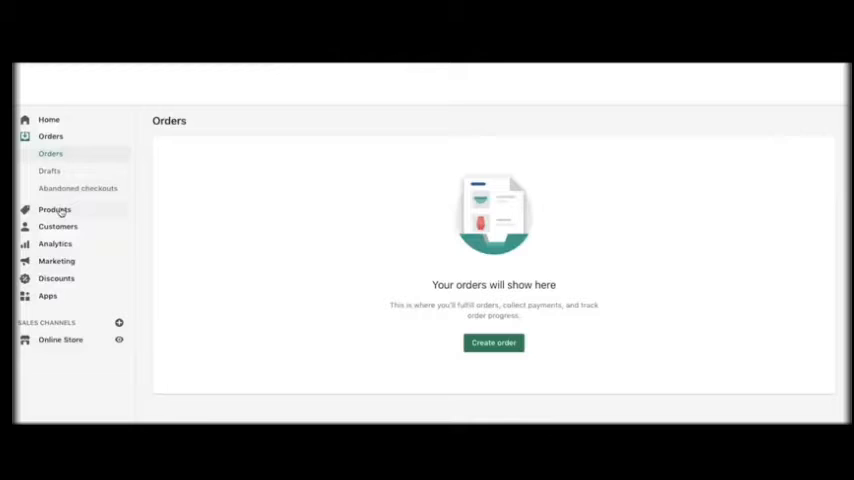
{"action": "left_click", "coordinate": [54, 209]}
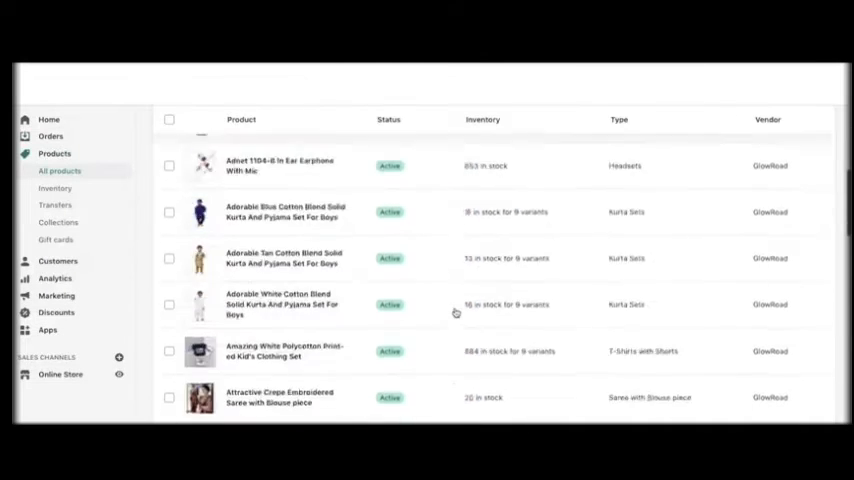
{"action": "left_click", "coordinate": [58, 222]}
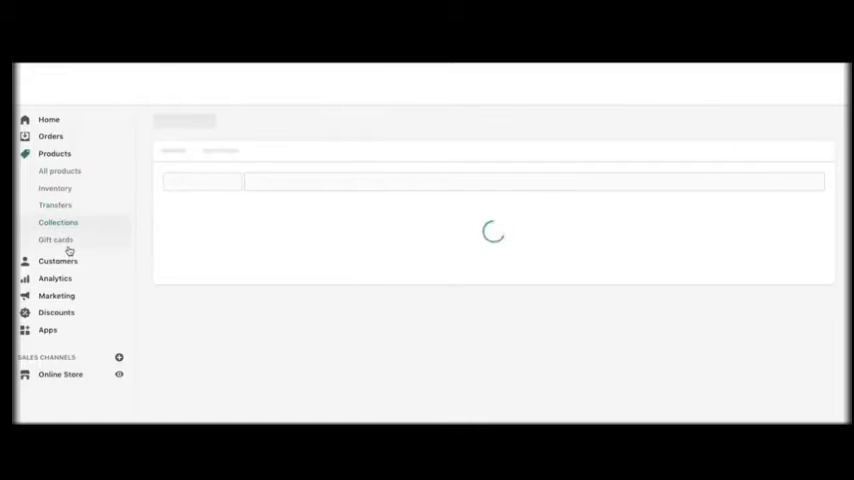
{"action": "left_click", "coordinate": [57, 261]}
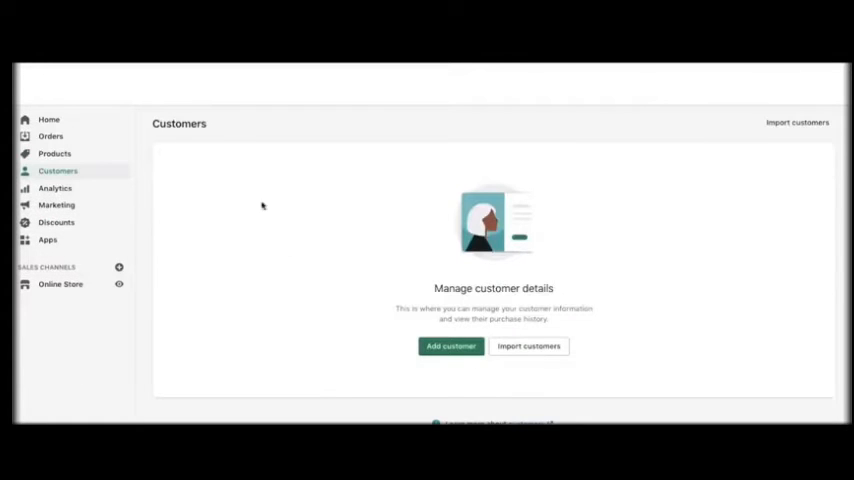
{"action": "mouse_move", "coordinate": [287, 248]}
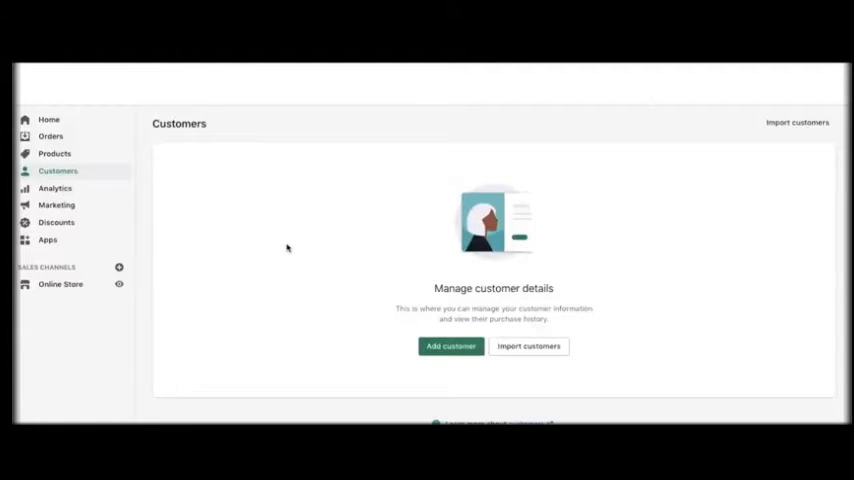
{"action": "mouse_move", "coordinate": [114, 201]}
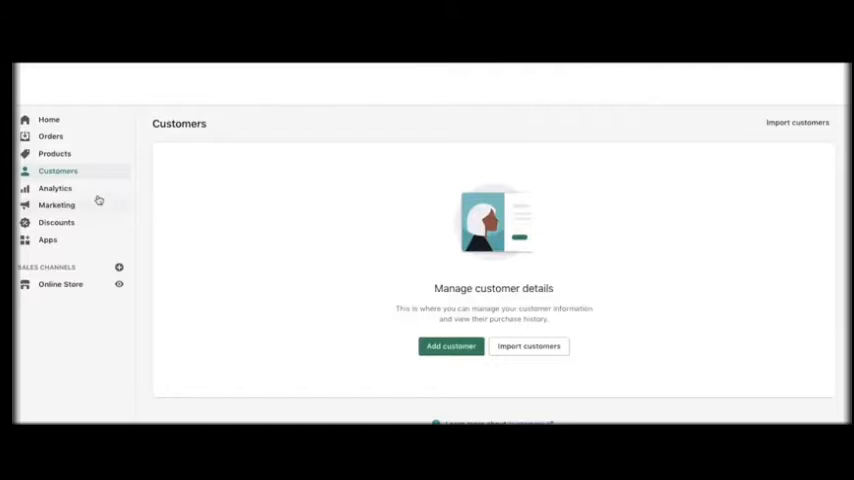
Open the Analytics dashboard and check the date range options without changing them.
{"action": "left_click", "coordinate": [55, 188]}
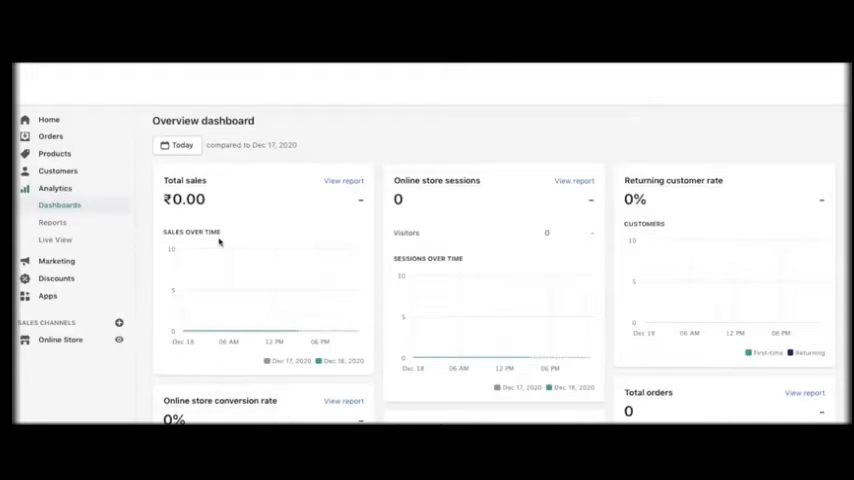
{"action": "left_click", "coordinate": [177, 145]}
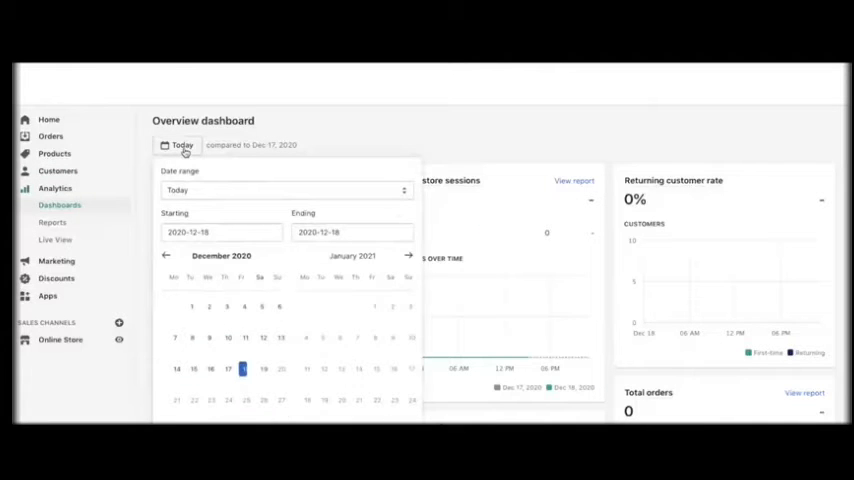
{"action": "left_click", "coordinate": [287, 190]}
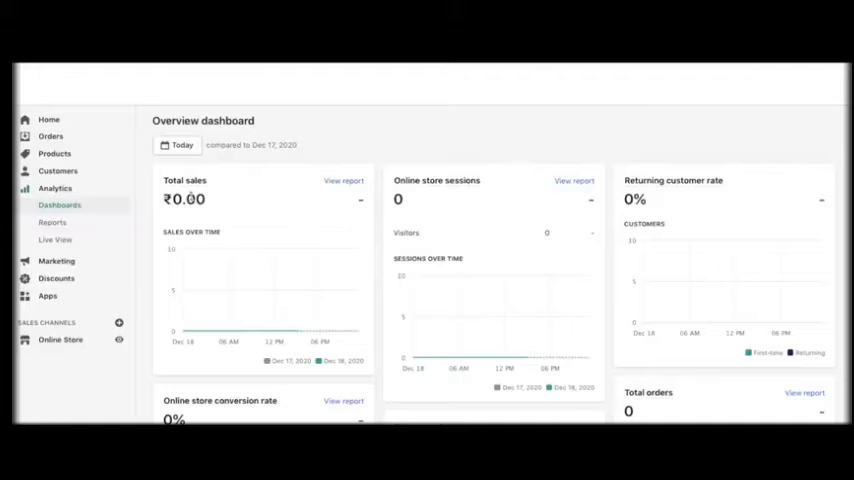
{"action": "mouse_move", "coordinate": [716, 216]}
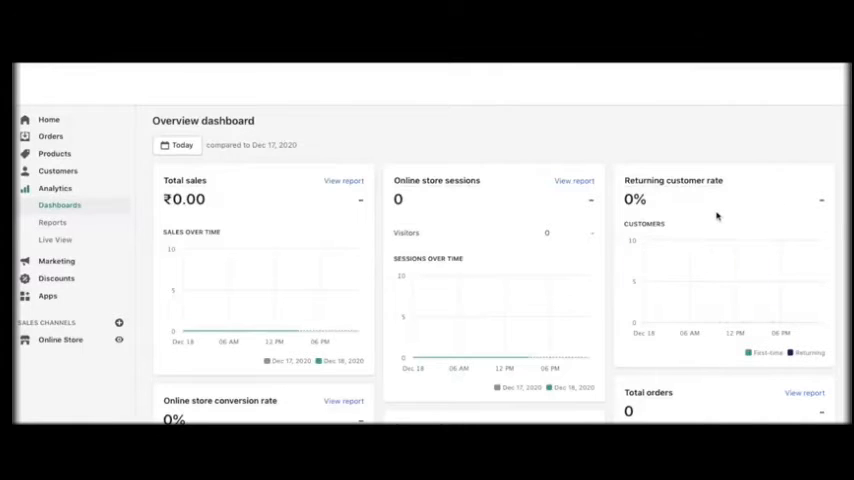
Scroll through the sessions, traffic source, referrer and marketing-attributed sales cards, all showing ₹0.00.
{"action": "scroll", "scroll_direction": "down", "scroll_amount": 3}
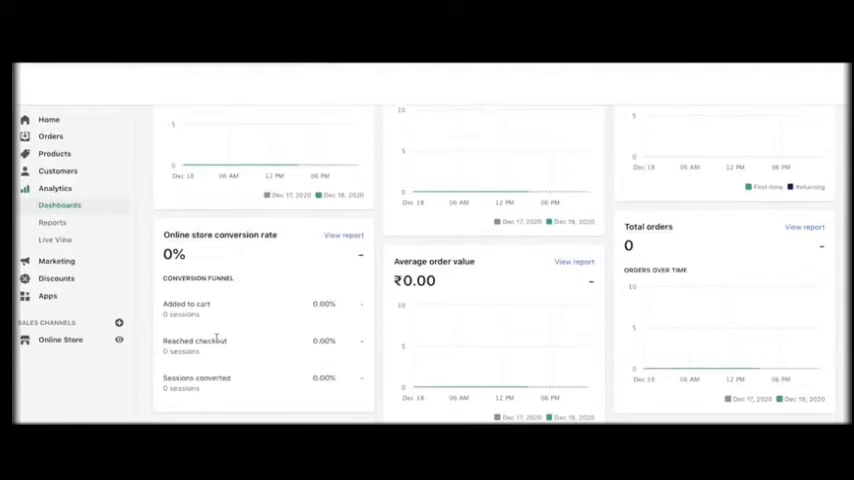
{"action": "scroll", "scroll_direction": "down", "scroll_amount": 3}
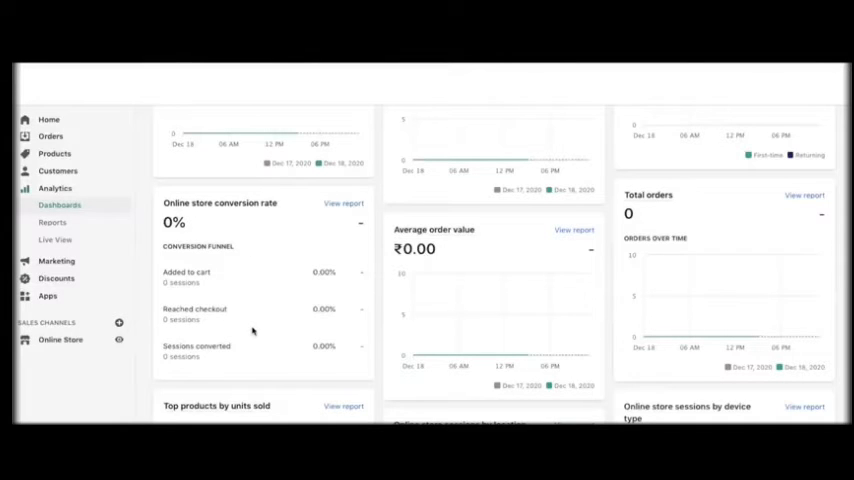
{"action": "mouse_move", "coordinate": [270, 290]}
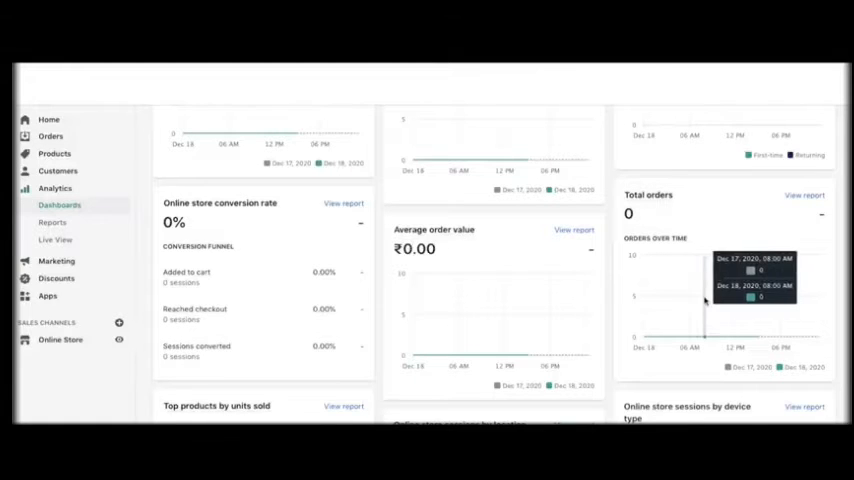
{"action": "scroll", "scroll_direction": "down", "scroll_amount": 3}
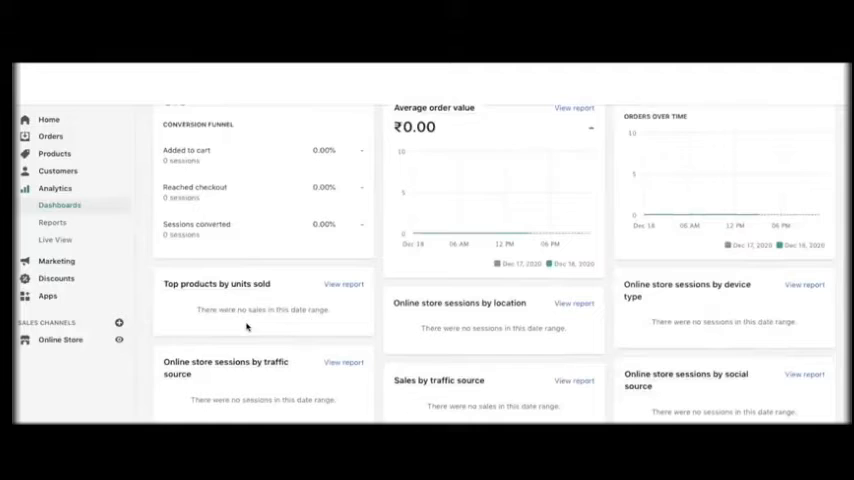
{"action": "mouse_move", "coordinate": [518, 327]}
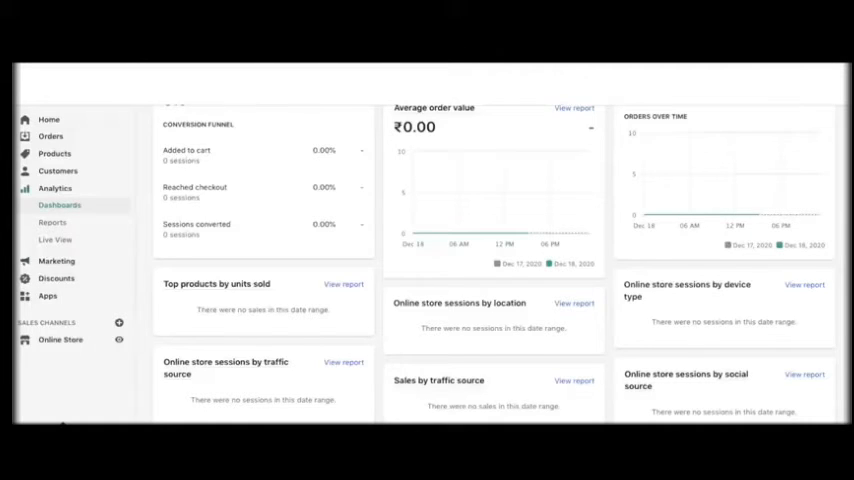
{"action": "scroll", "scroll_direction": "down", "scroll_amount": 3}
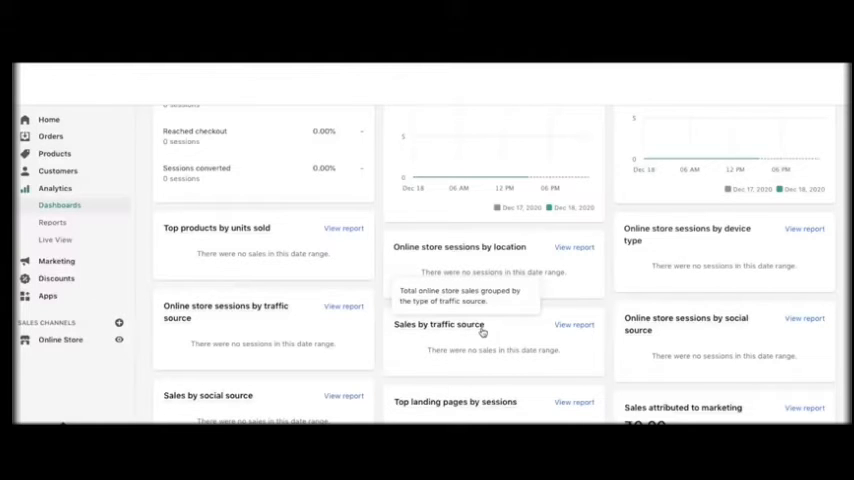
{"action": "mouse_move", "coordinate": [519, 358]}
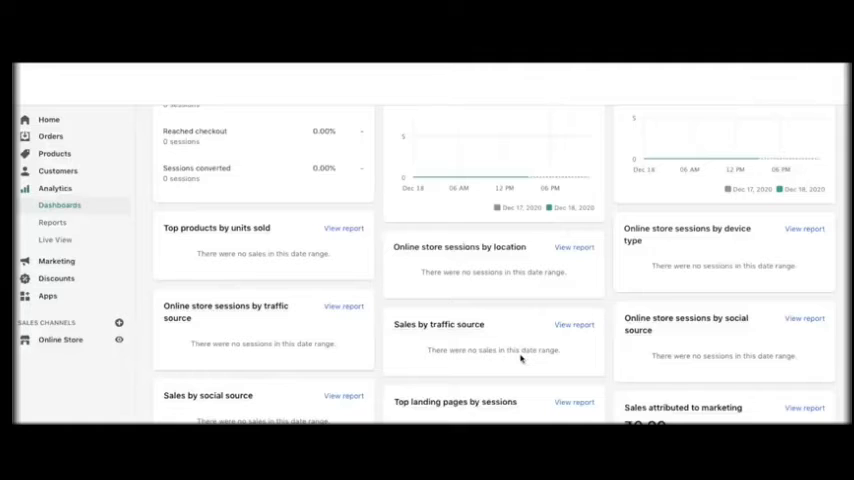
{"action": "mouse_move", "coordinate": [653, 361]}
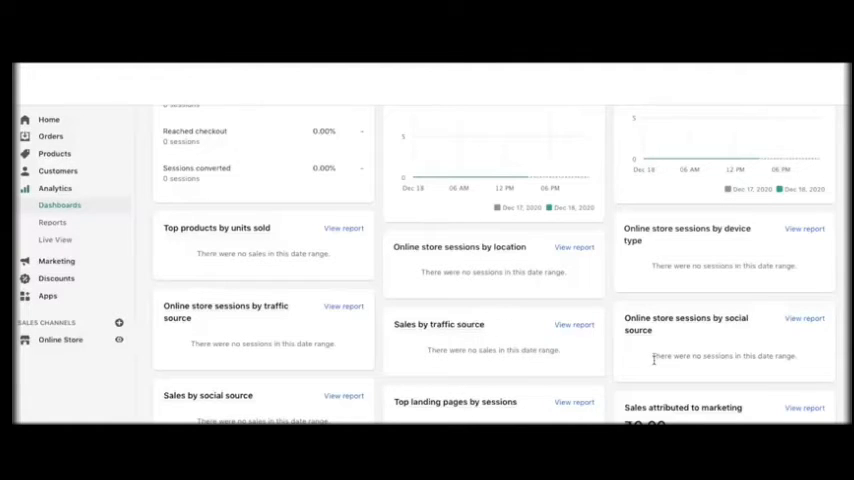
{"action": "mouse_move", "coordinate": [475, 363]}
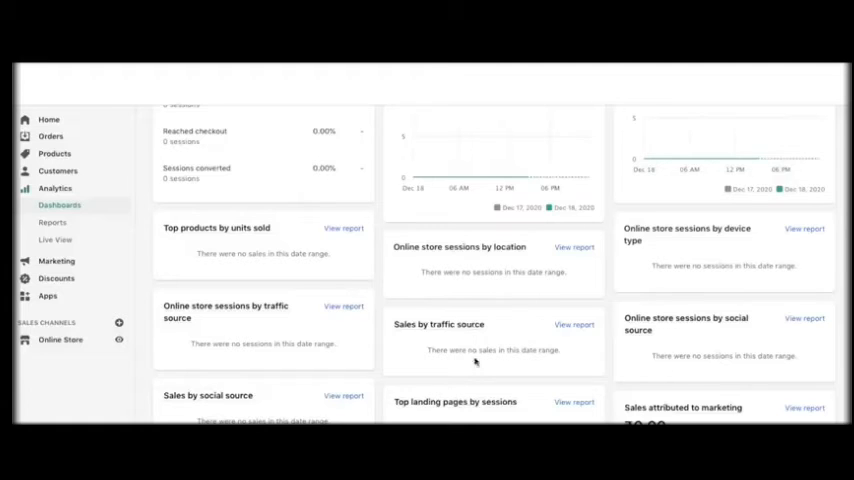
{"action": "scroll", "scroll_direction": "down", "scroll_amount": 3}
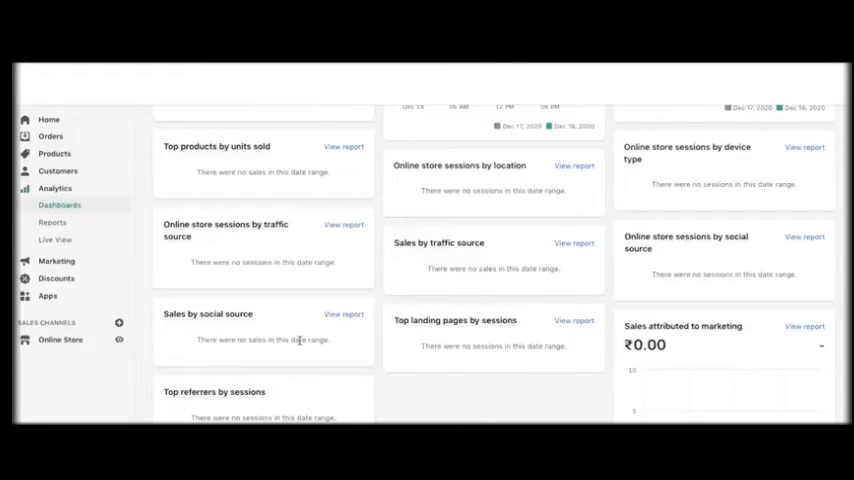
{"action": "mouse_move", "coordinate": [470, 363]}
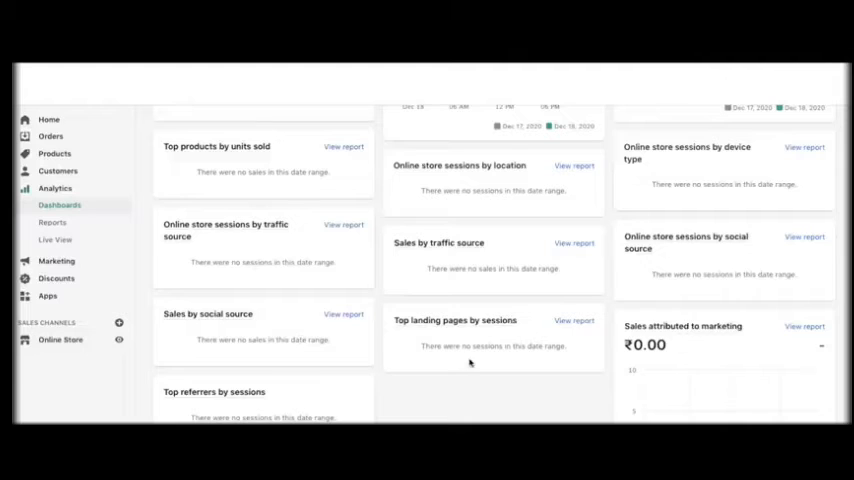
{"action": "scroll", "scroll_direction": "down", "scroll_amount": 3}
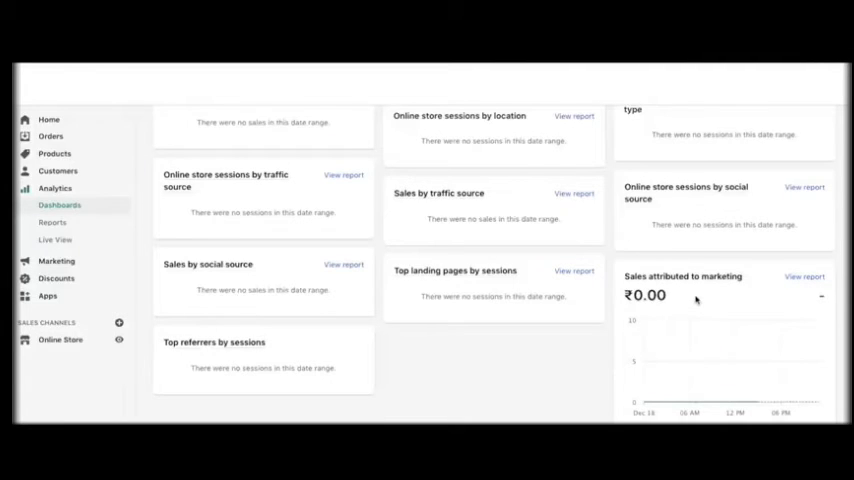
{"action": "mouse_move", "coordinate": [297, 400]}
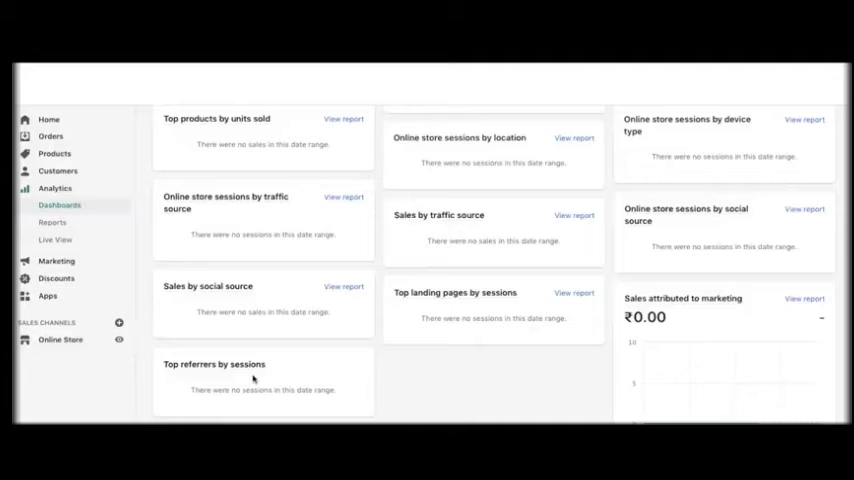
Browse the Reports categories and Live View, ending on the Marketing overview with zero sessions.
{"action": "left_click", "coordinate": [52, 222]}
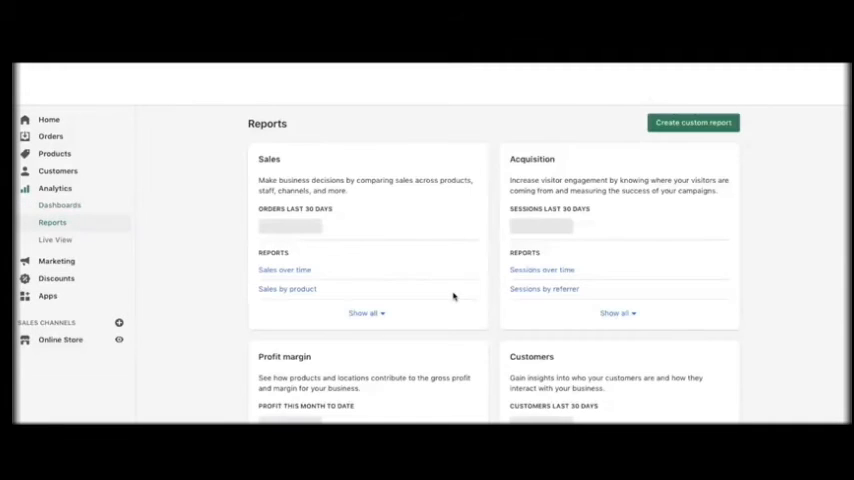
{"action": "scroll", "scroll_direction": "down", "scroll_amount": 3}
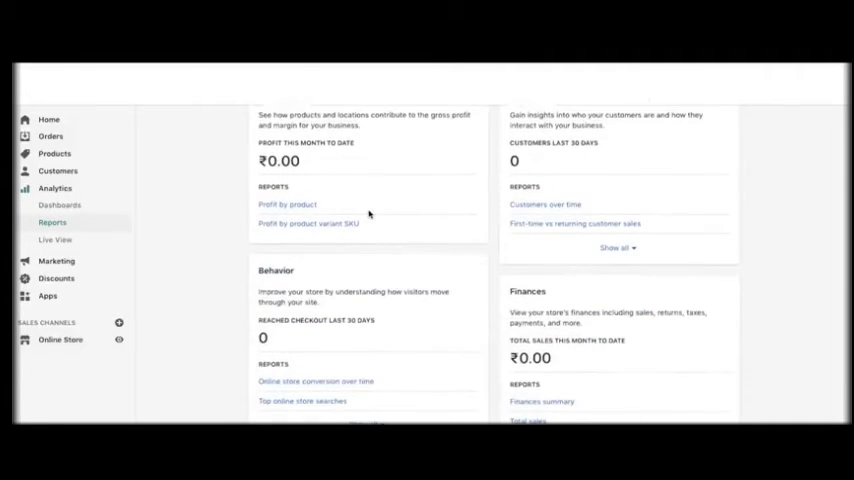
{"action": "scroll", "scroll_direction": "up", "scroll_amount": 3}
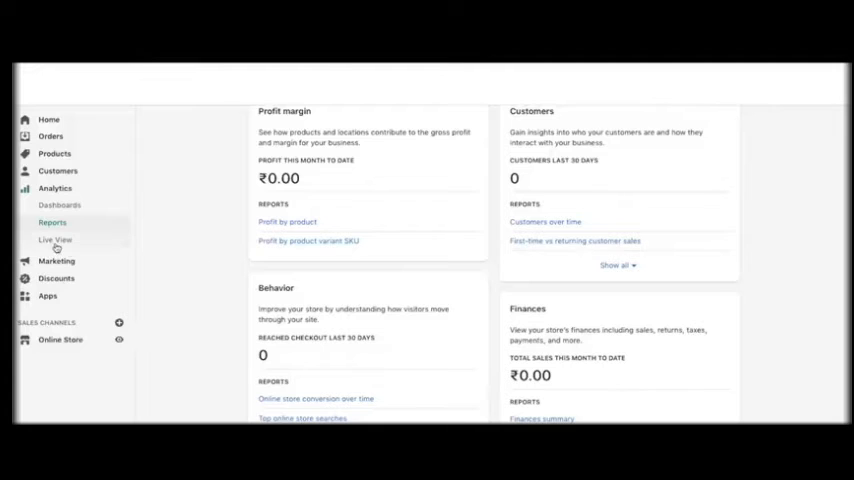
{"action": "left_click", "coordinate": [55, 240]}
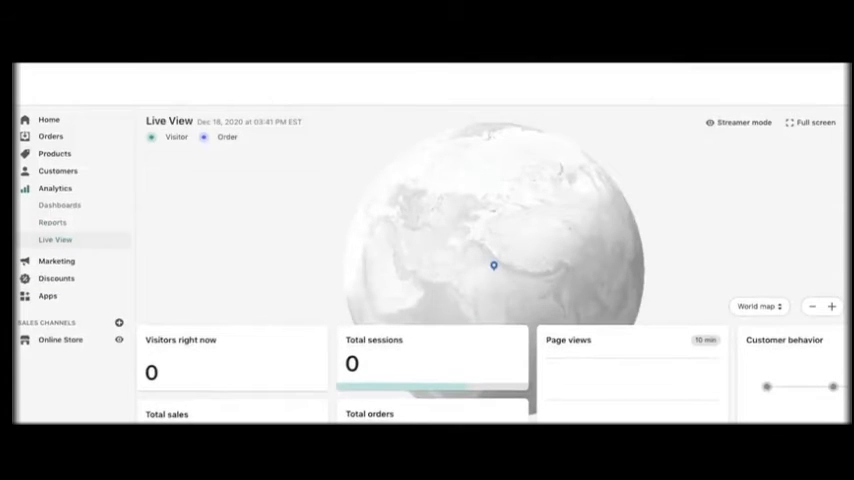
{"action": "left_click", "coordinate": [56, 205]}
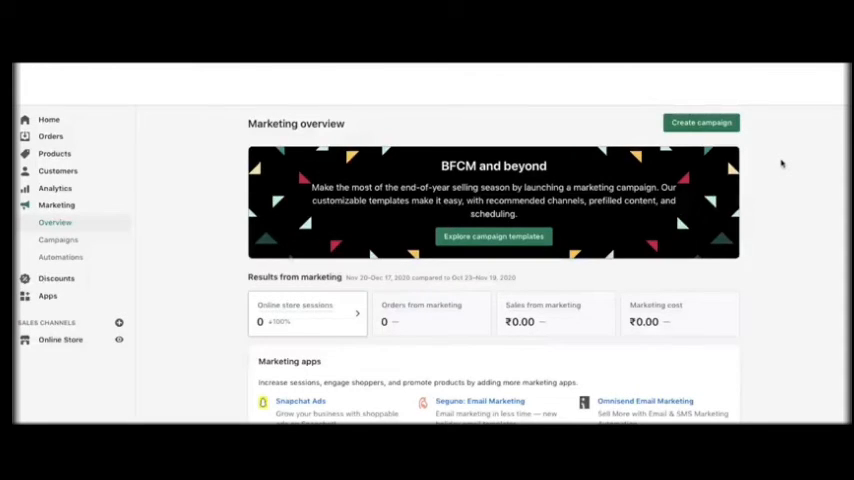
{"action": "left_click", "coordinate": [700, 122]}
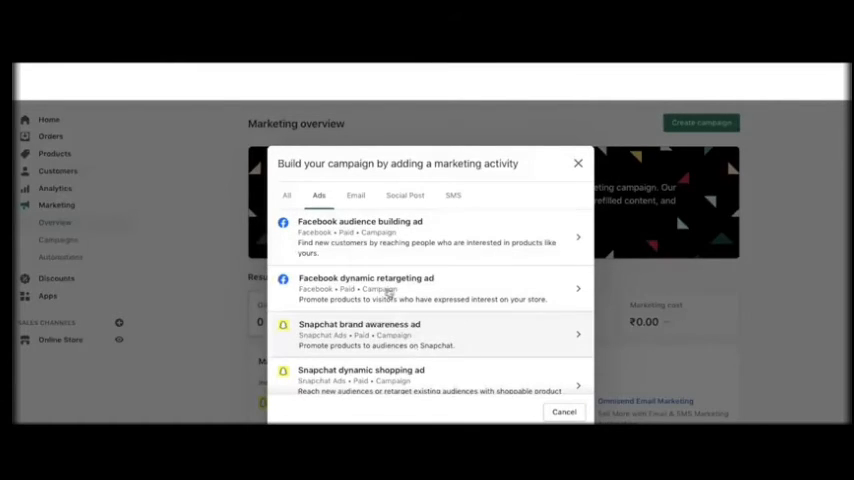
{"action": "left_click", "coordinate": [355, 195]}
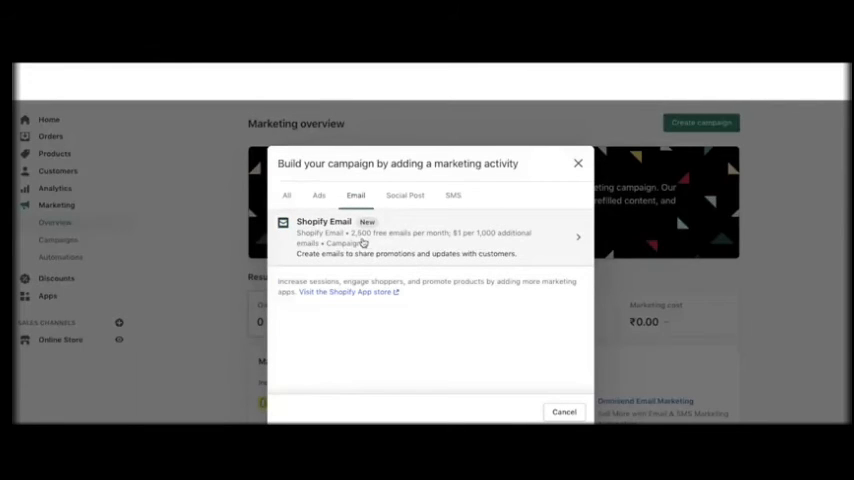
{"action": "mouse_move", "coordinate": [393, 256]}
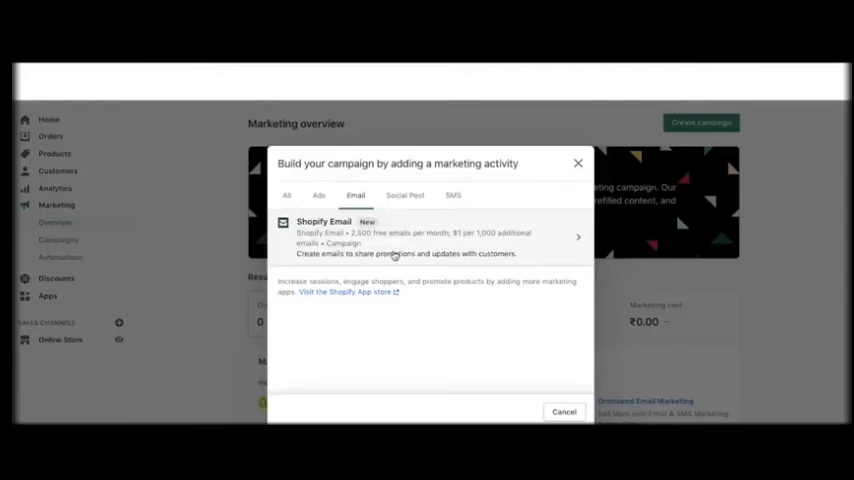
{"action": "left_click", "coordinate": [405, 195]}
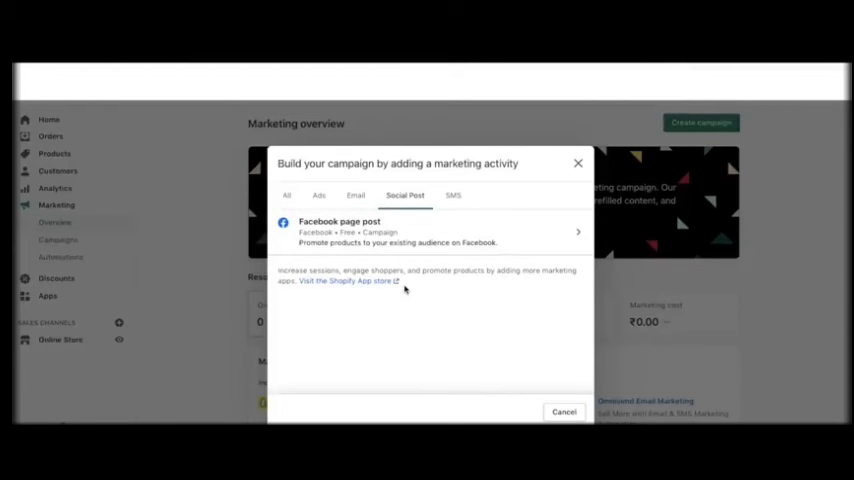
{"action": "left_click", "coordinate": [453, 195]}
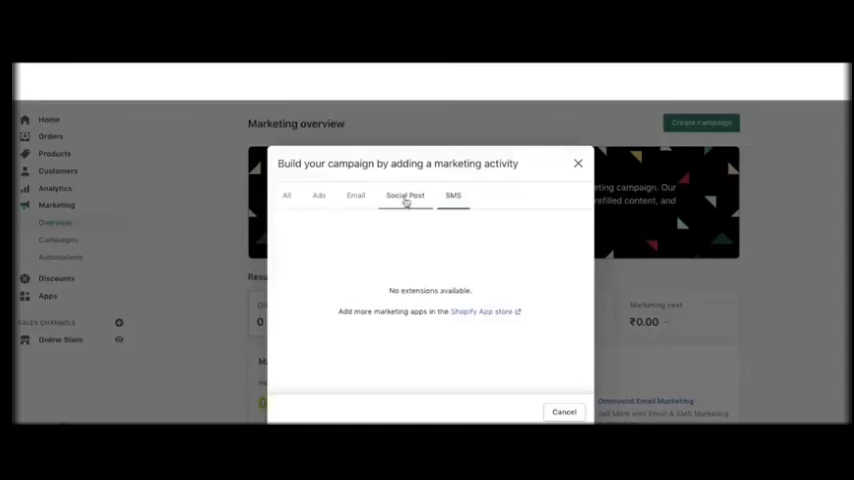
{"action": "left_click", "coordinate": [564, 411]}
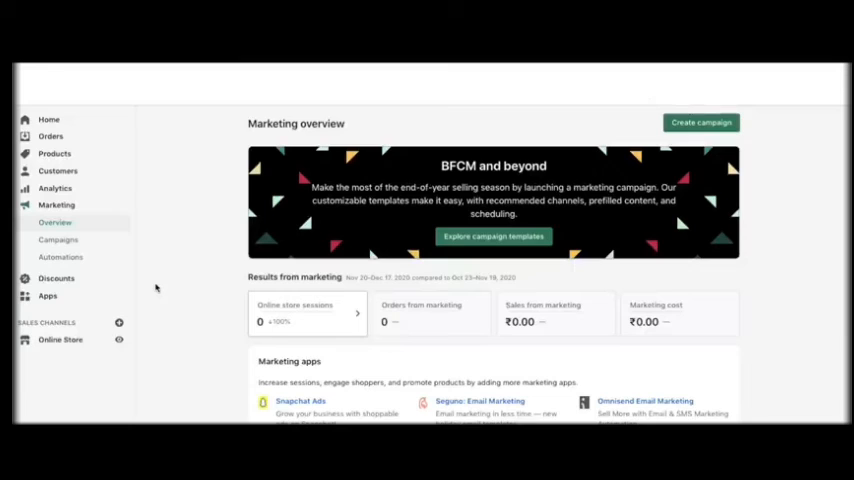
View empty Campaigns and the Automations list with the active abandoned checkout automation, then return Home.
{"action": "left_click", "coordinate": [58, 239]}
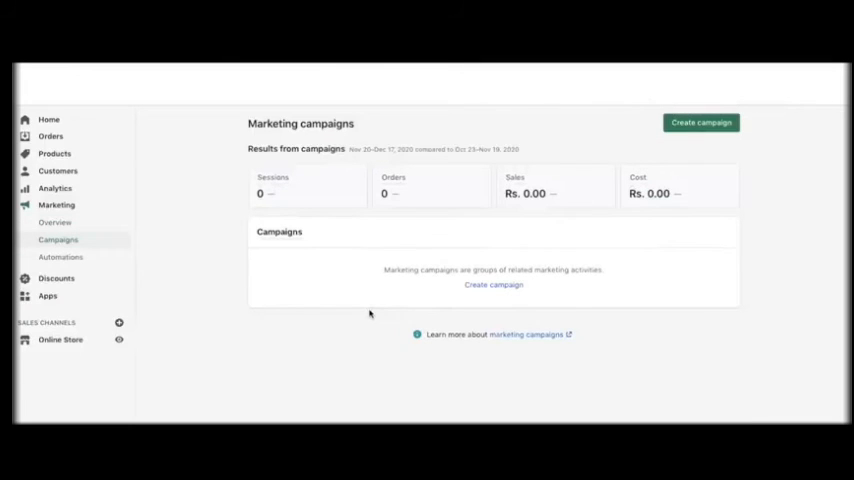
{"action": "left_click", "coordinate": [60, 257]}
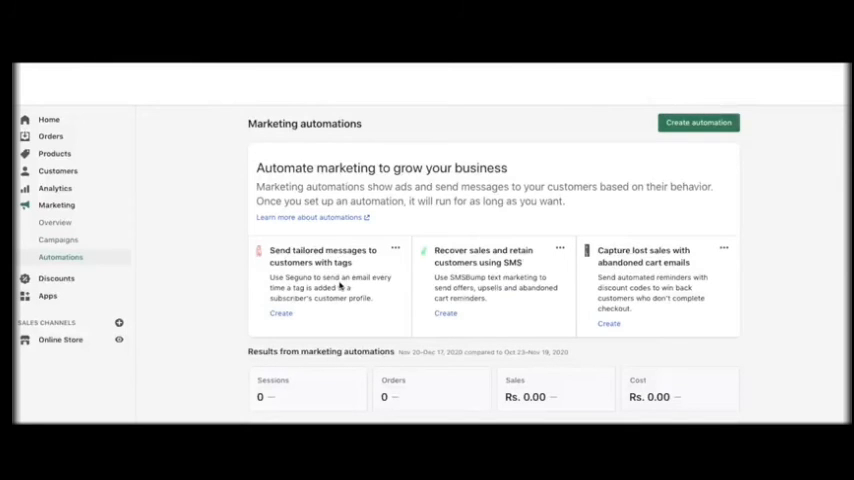
{"action": "scroll", "scroll_direction": "down", "scroll_amount": 3}
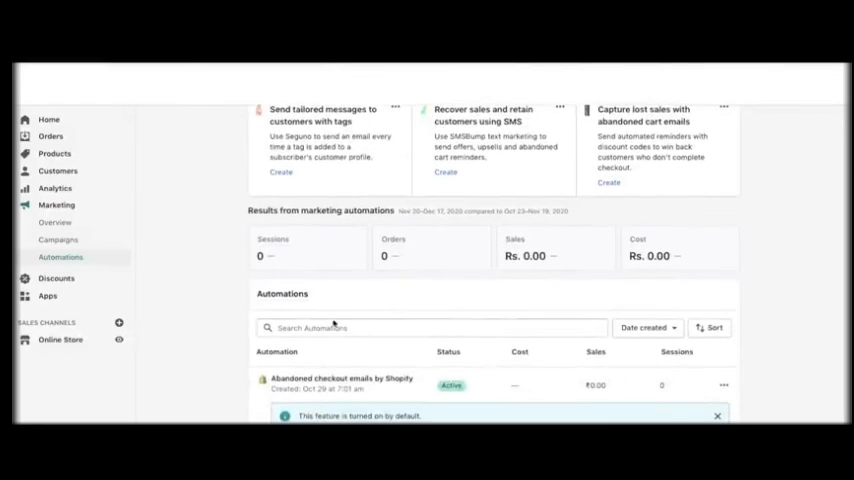
{"action": "mouse_move", "coordinate": [416, 390]}
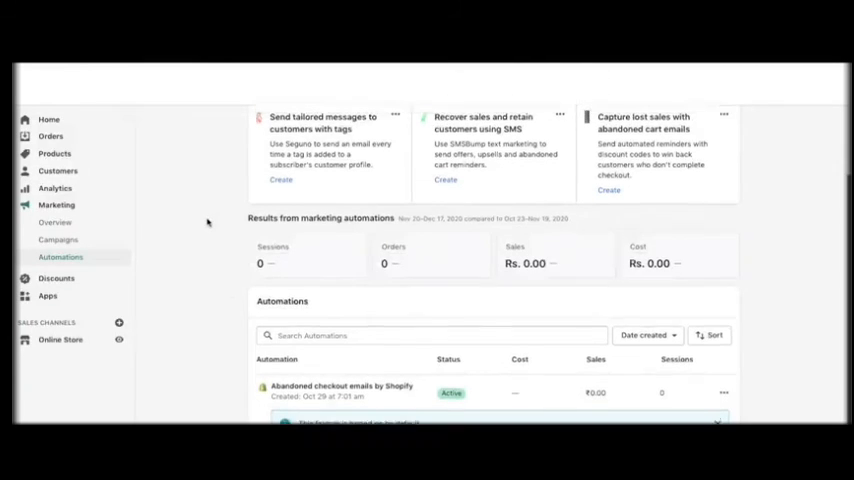
{"action": "scroll", "scroll_direction": "up", "scroll_amount": 3}
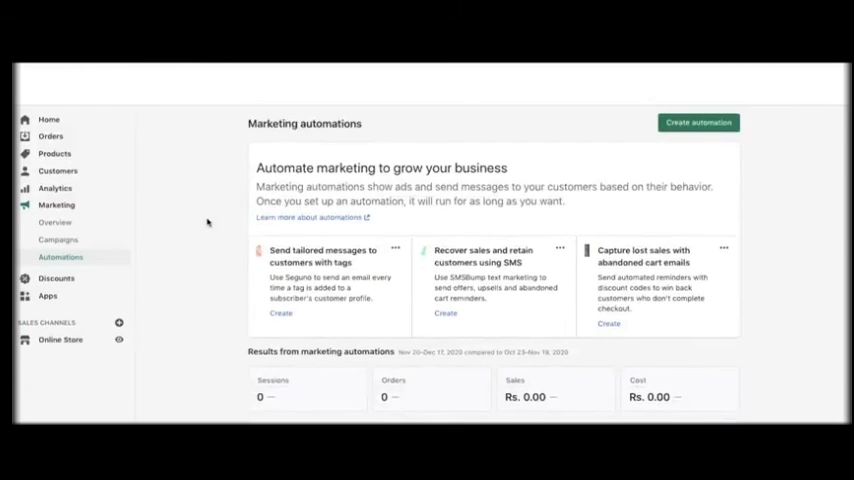
{"action": "left_click", "coordinate": [48, 119]}
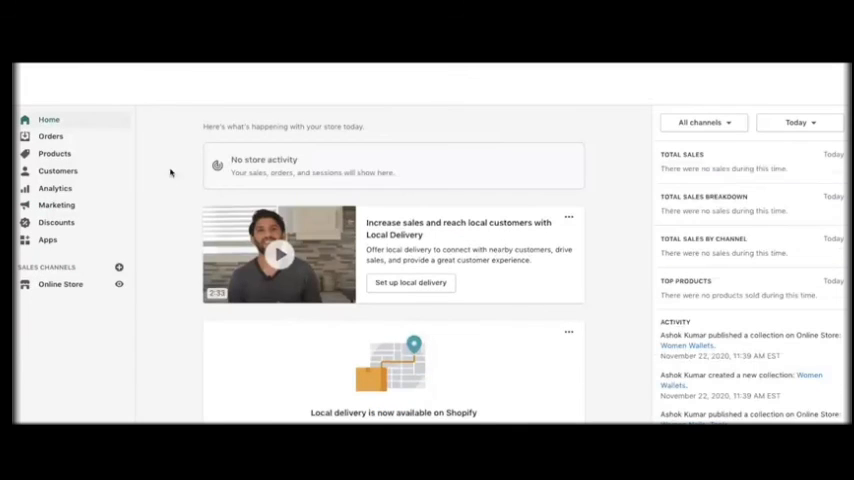